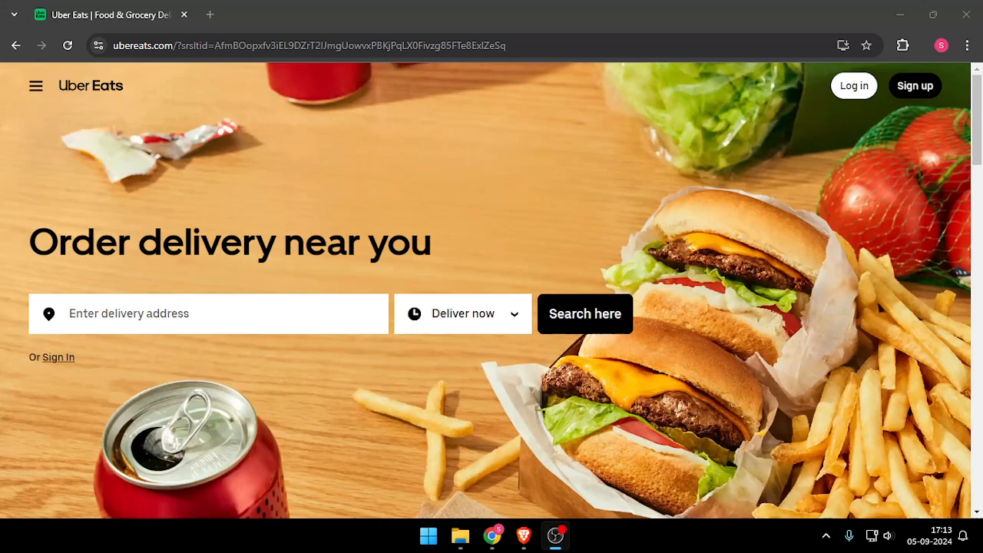
{"action": "mouse_move", "coordinate": [525, 534]}
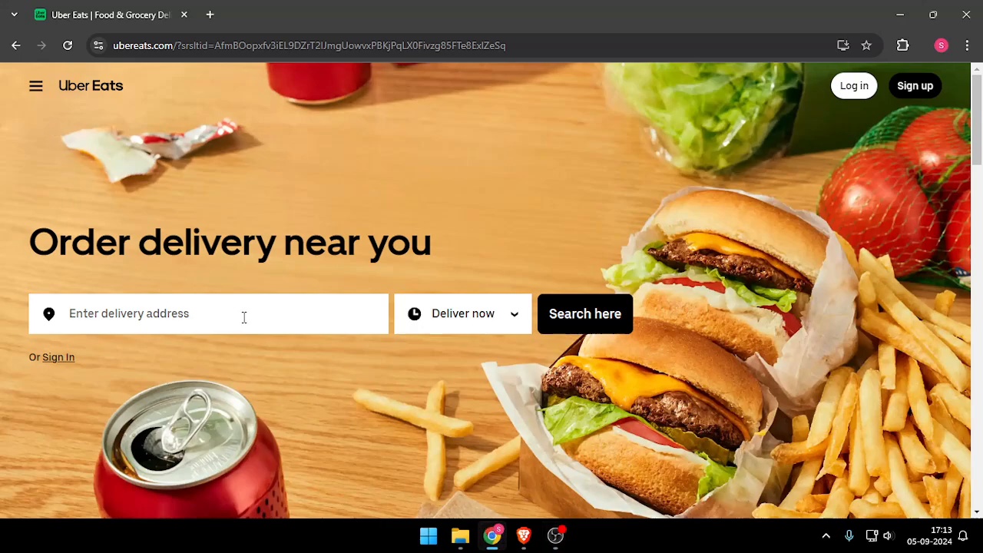
{"action": "mouse_move", "coordinate": [501, 451]}
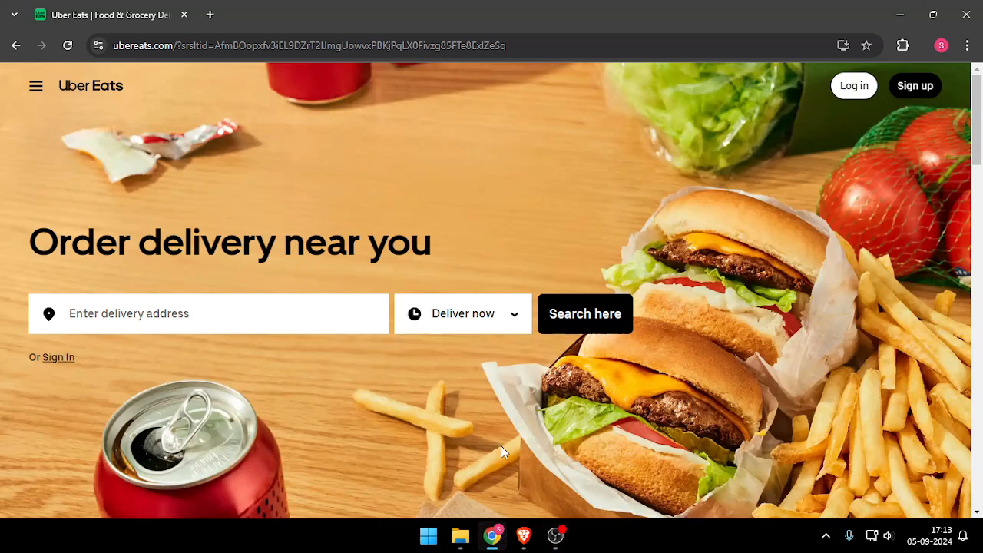
{"action": "mouse_move", "coordinate": [508, 130]}
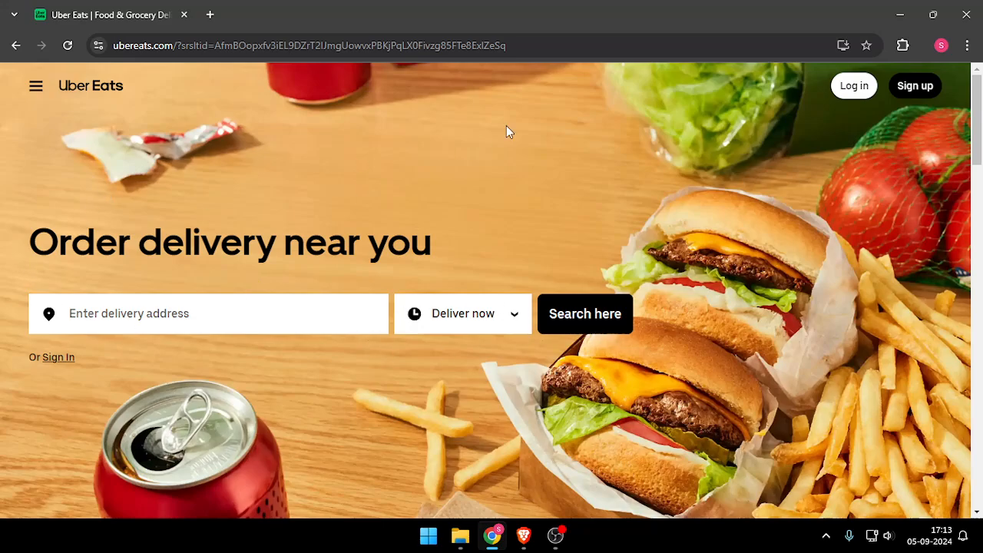
{"action": "mouse_move", "coordinate": [156, 178]}
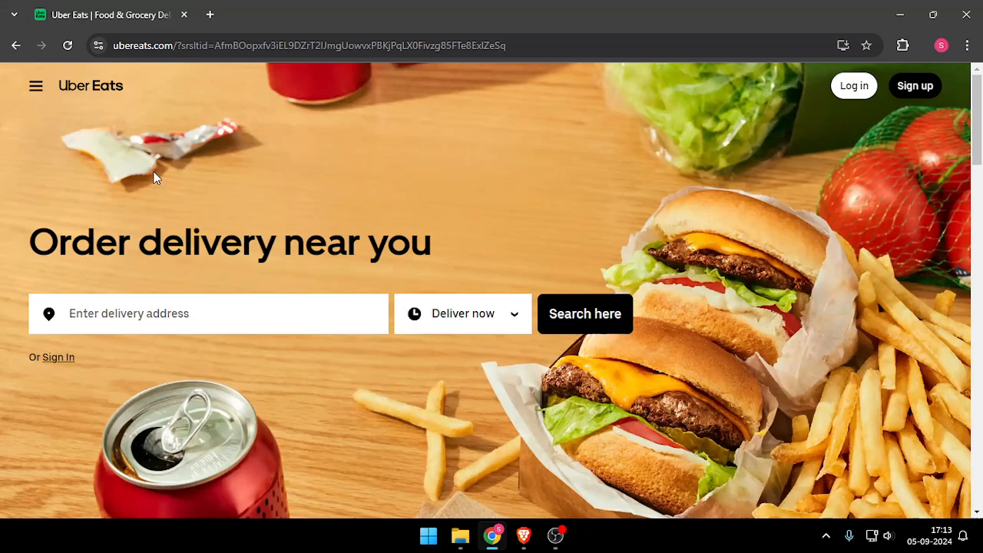
{"action": "mouse_move", "coordinate": [611, 386]}
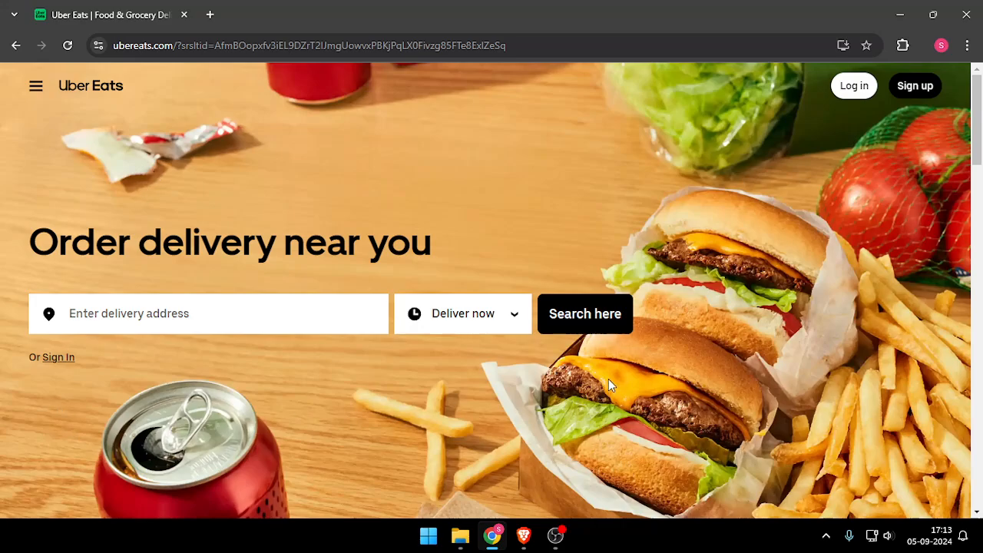
{"action": "left_click", "coordinate": [192, 313]}
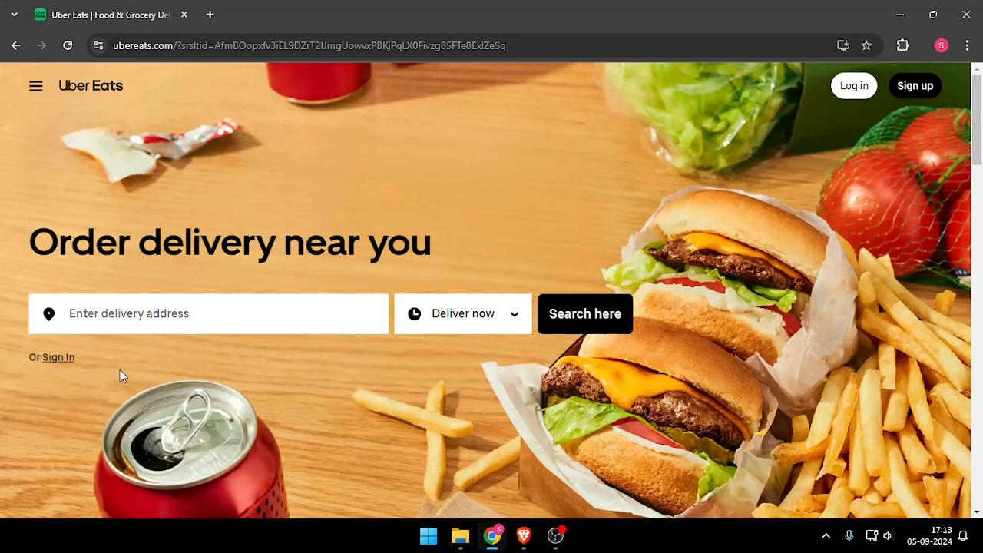
{"action": "mouse_move", "coordinate": [602, 248]}
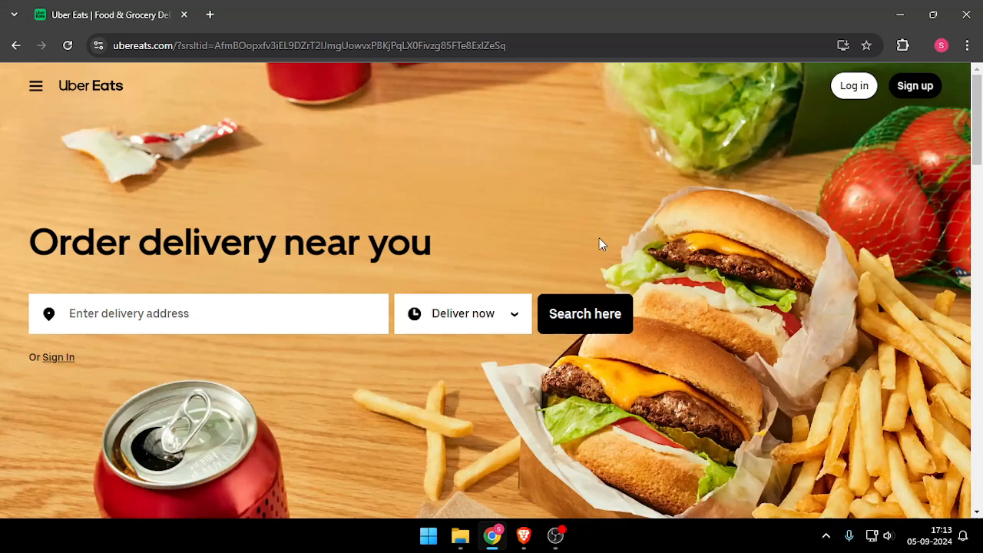
{"action": "mouse_move", "coordinate": [599, 242]}
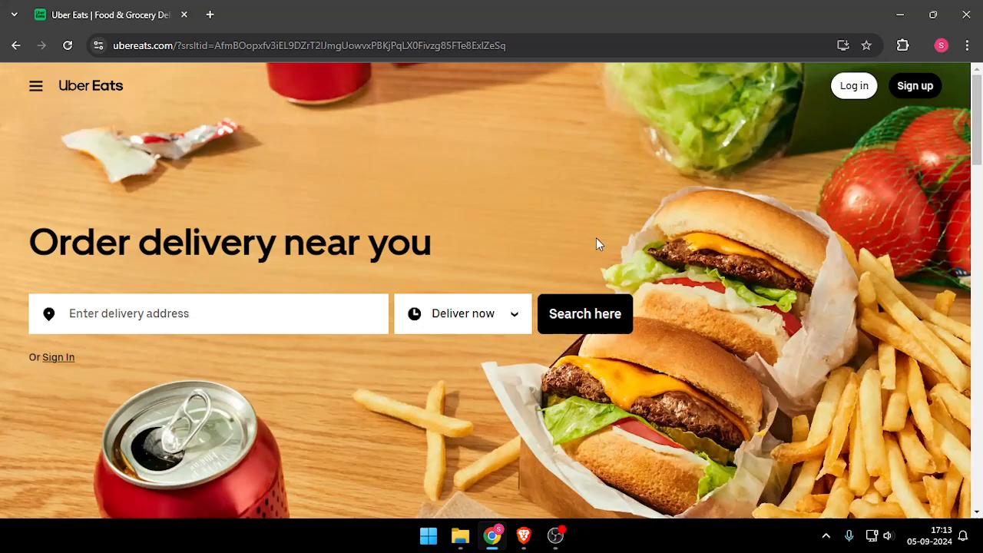
{"action": "mouse_move", "coordinate": [504, 275]}
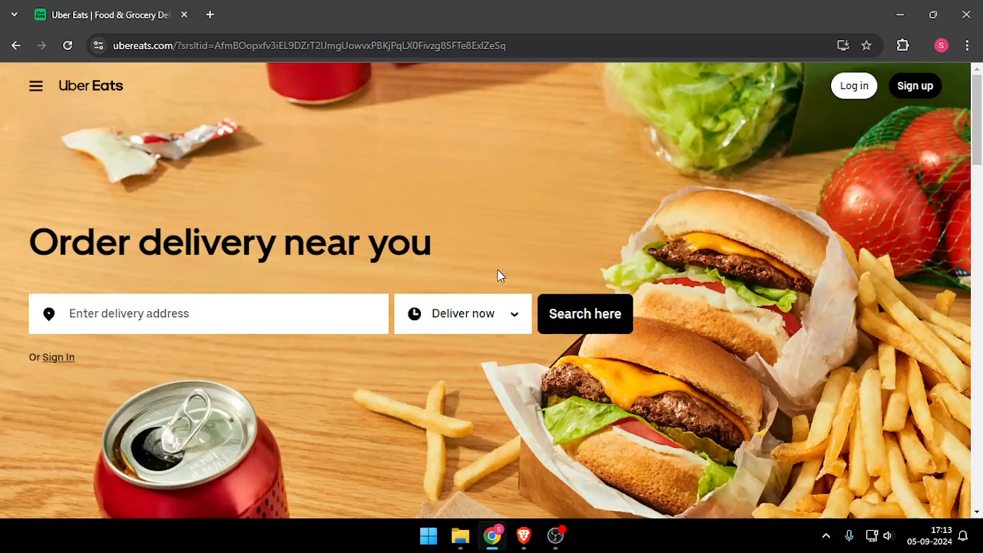
{"action": "mouse_move", "coordinate": [484, 274]}
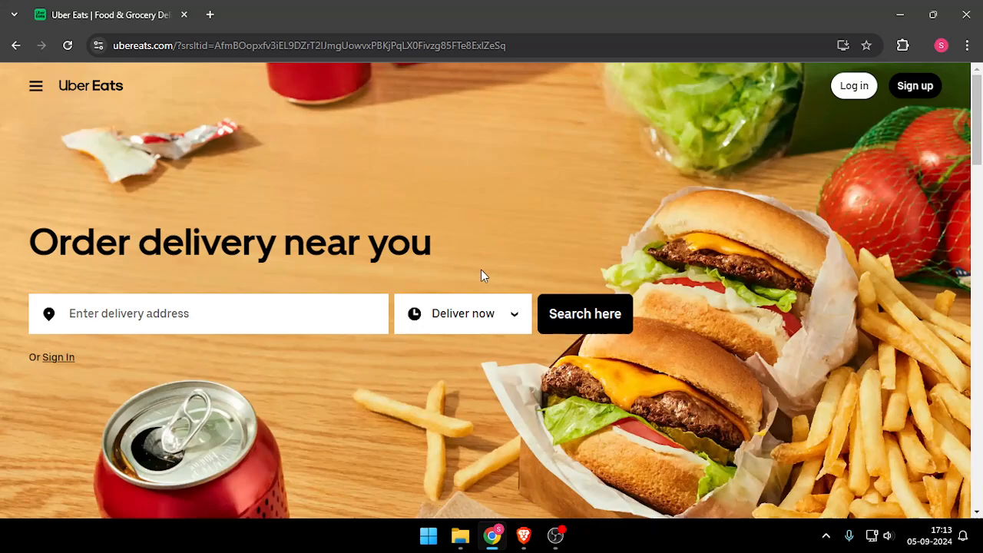
{"action": "mouse_move", "coordinate": [519, 246]}
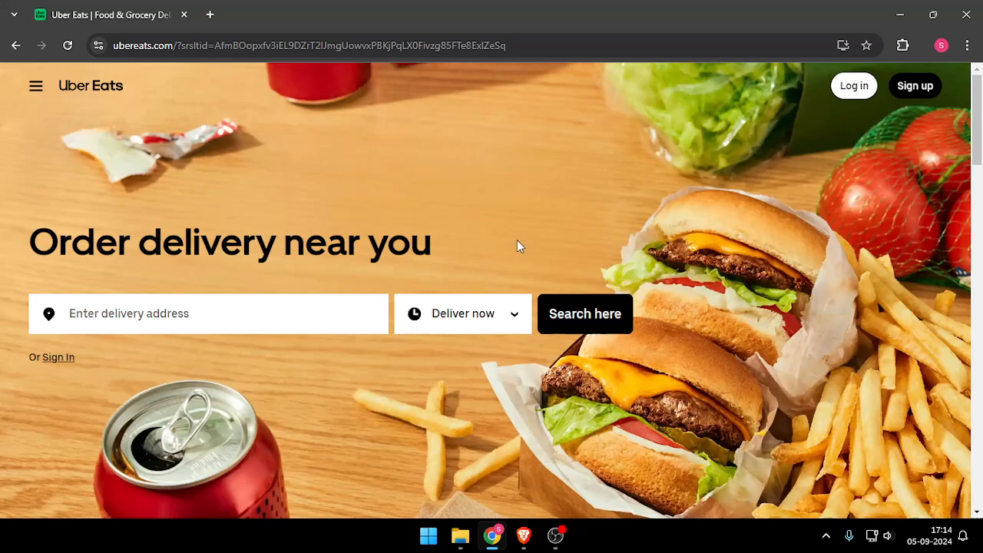